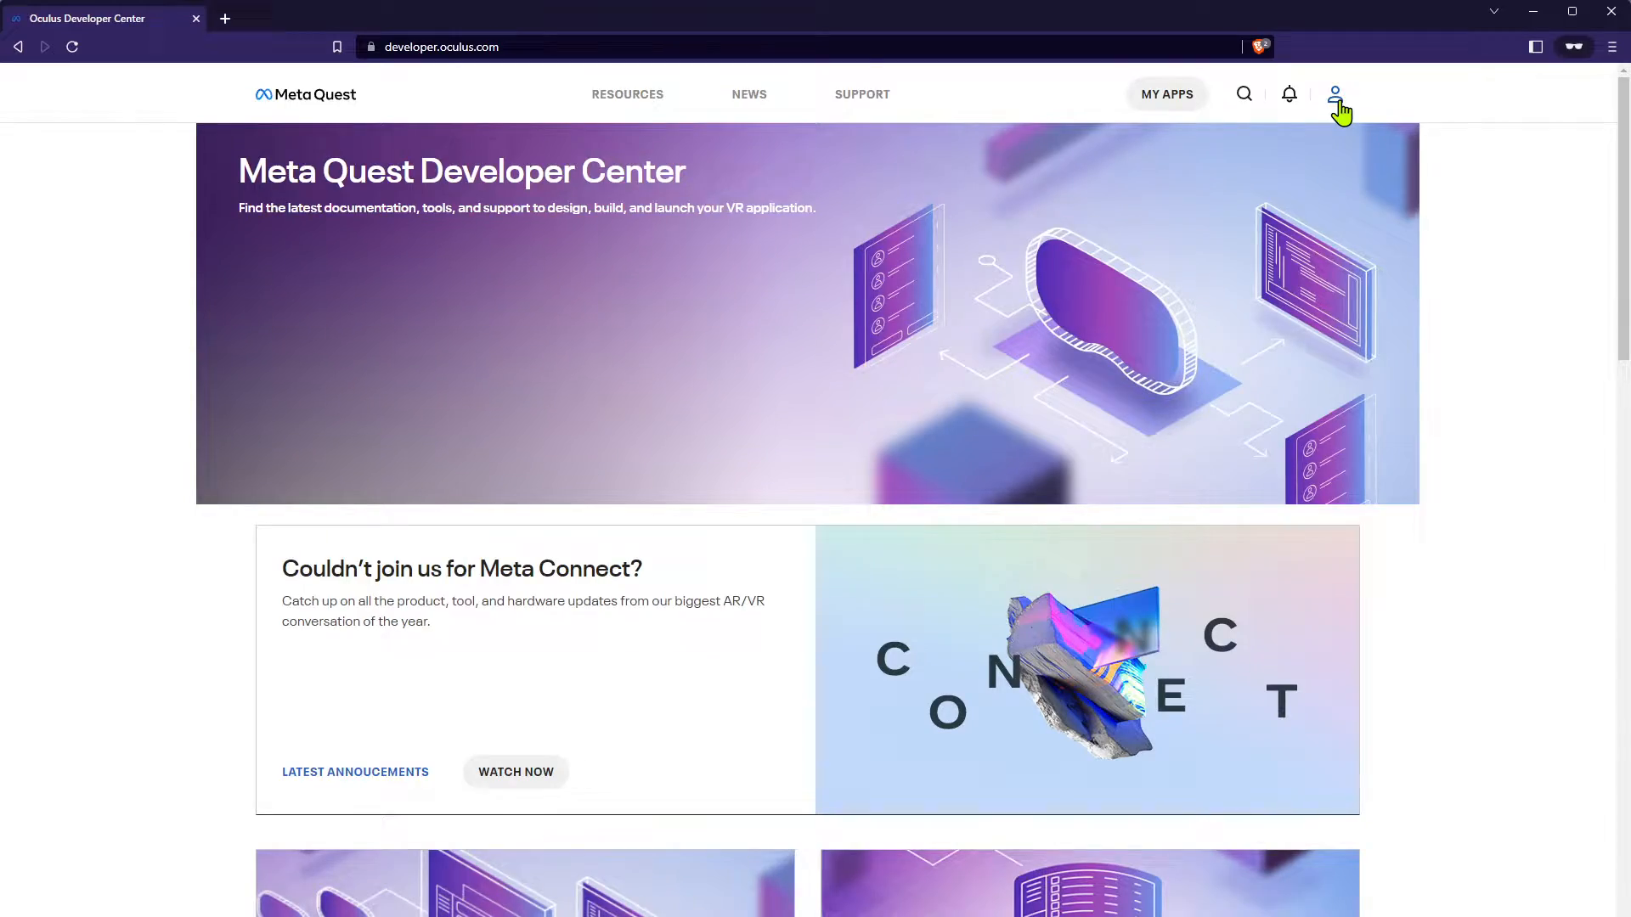
- Sign up as a Meta Quest developer, accepting only essential cookies, and open Verification
{"action": "left_click", "coordinate": [1334, 94]}
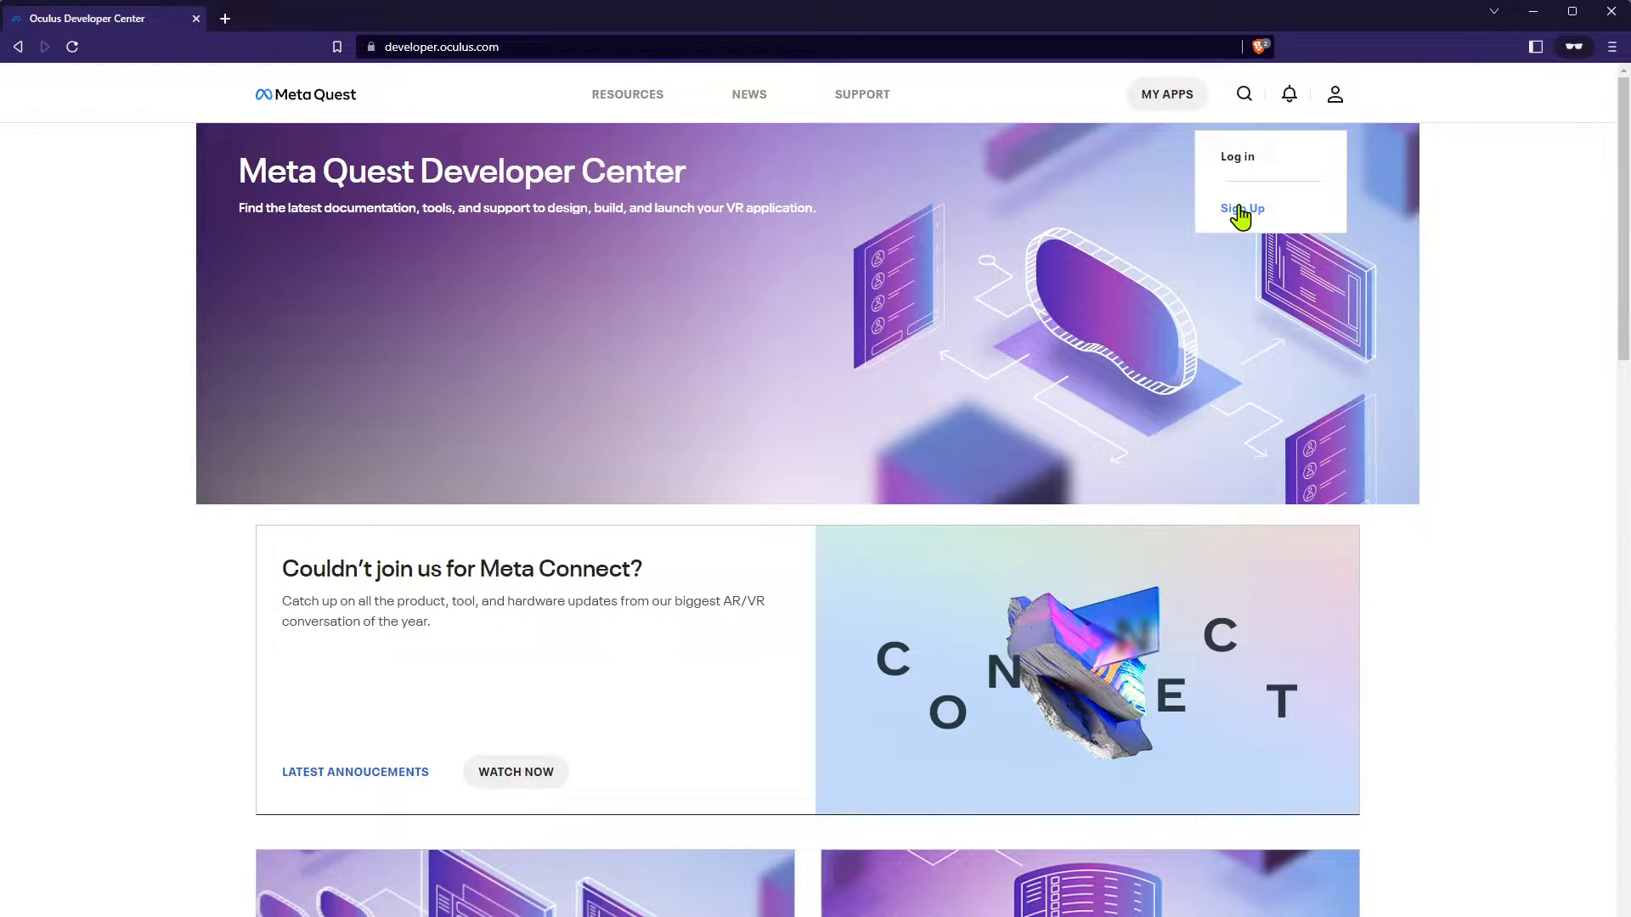
{"action": "left_click", "coordinate": [1240, 208]}
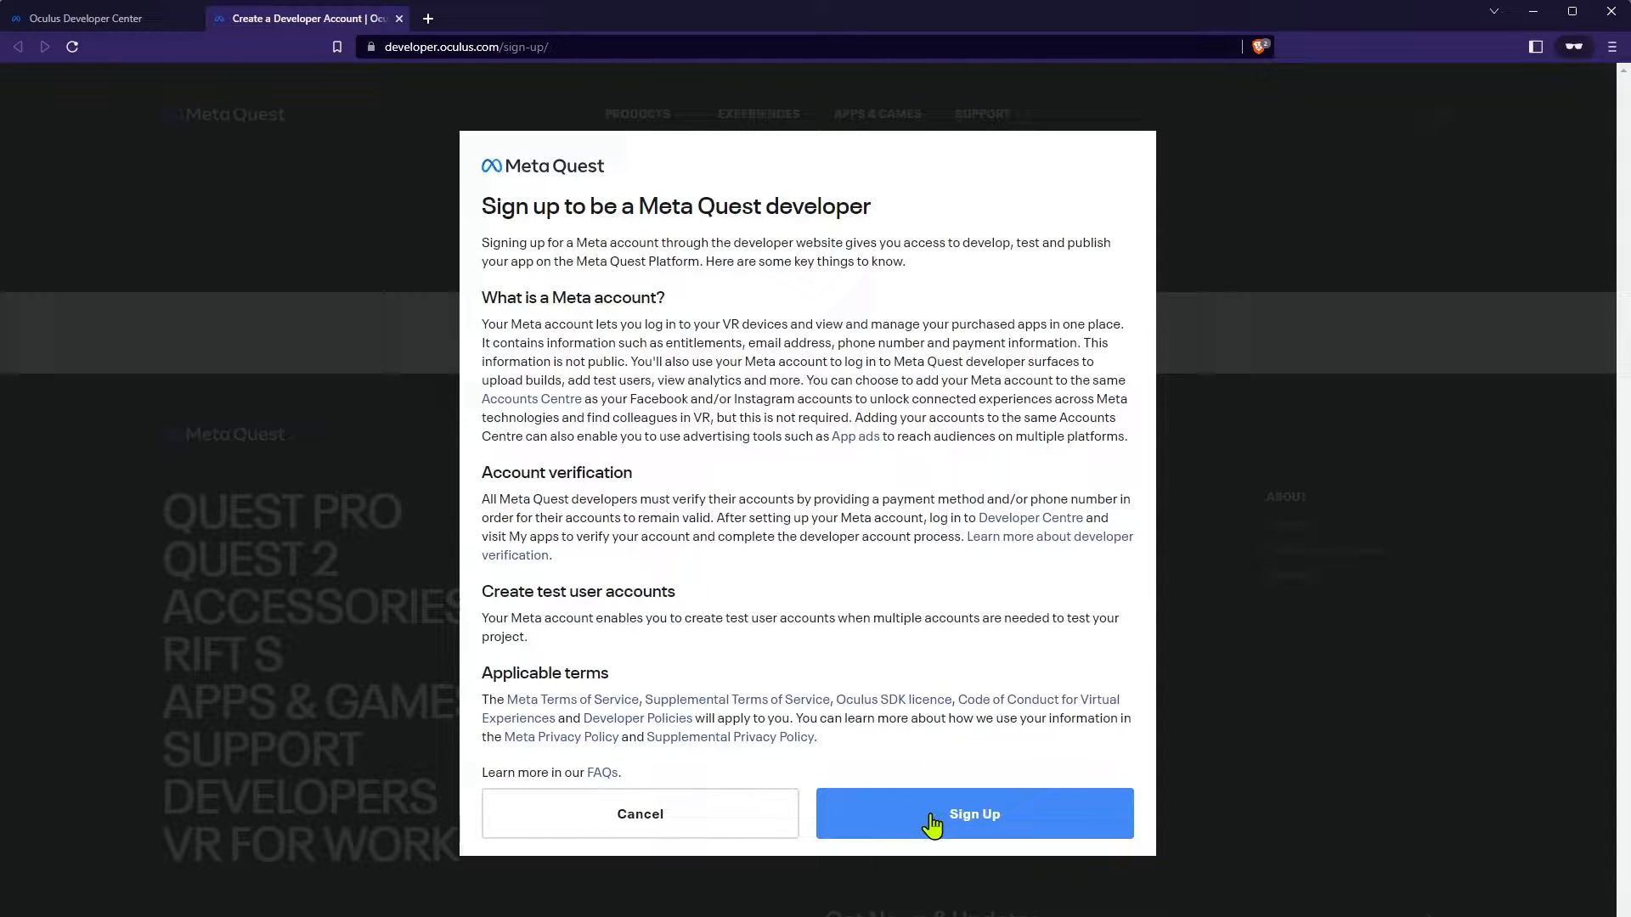
{"action": "left_click", "coordinate": [973, 814]}
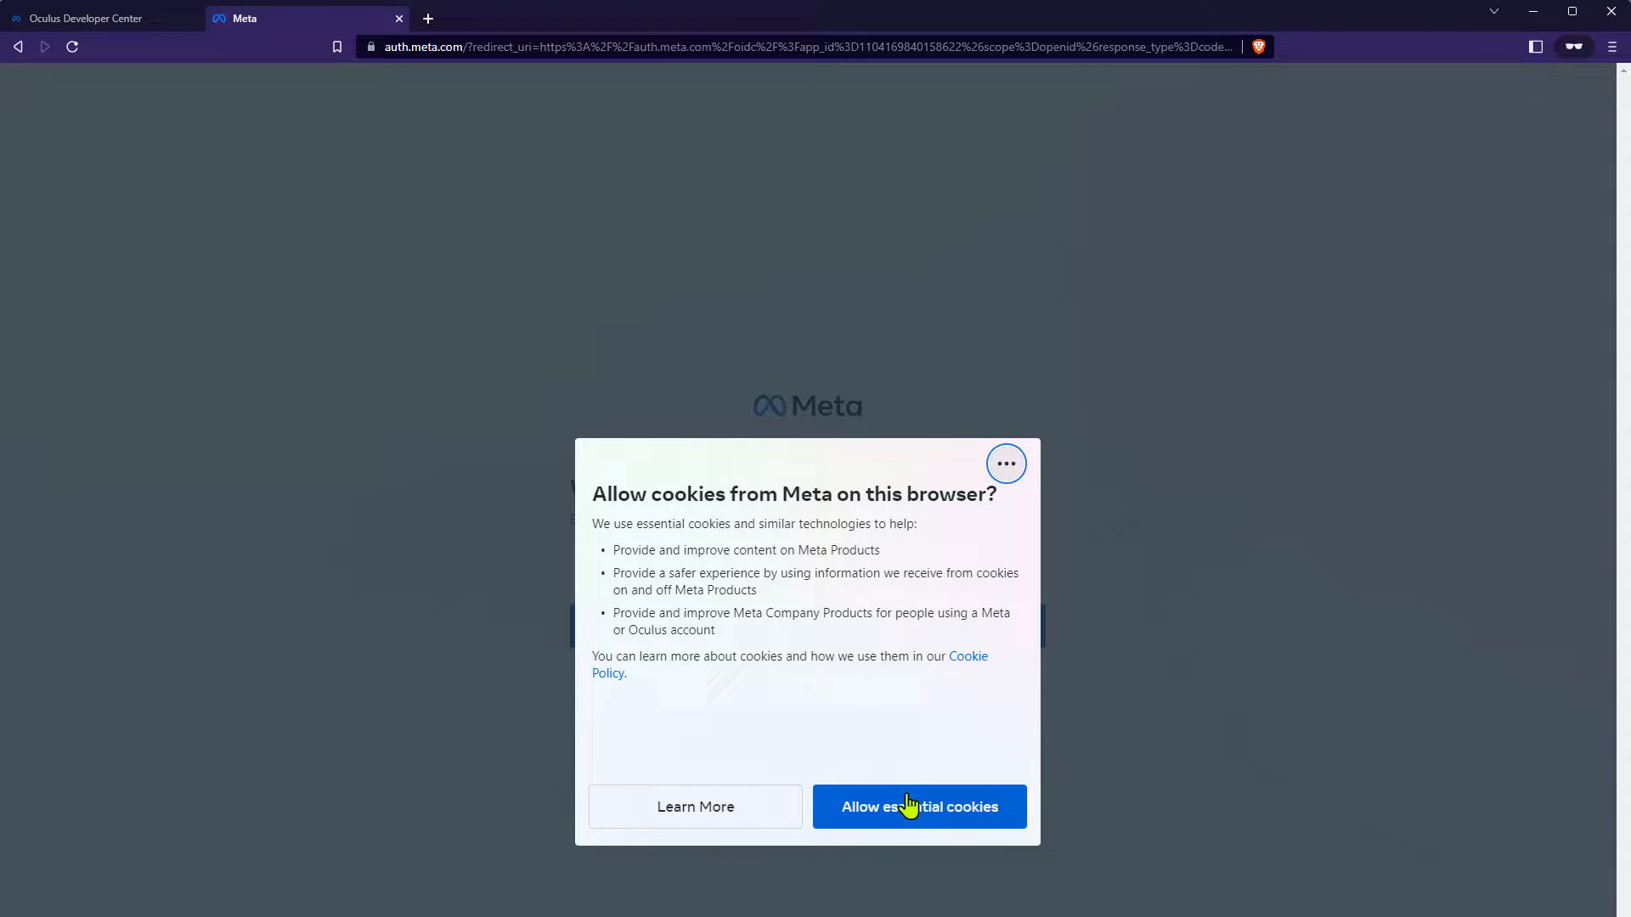
{"action": "left_click", "coordinate": [918, 806]}
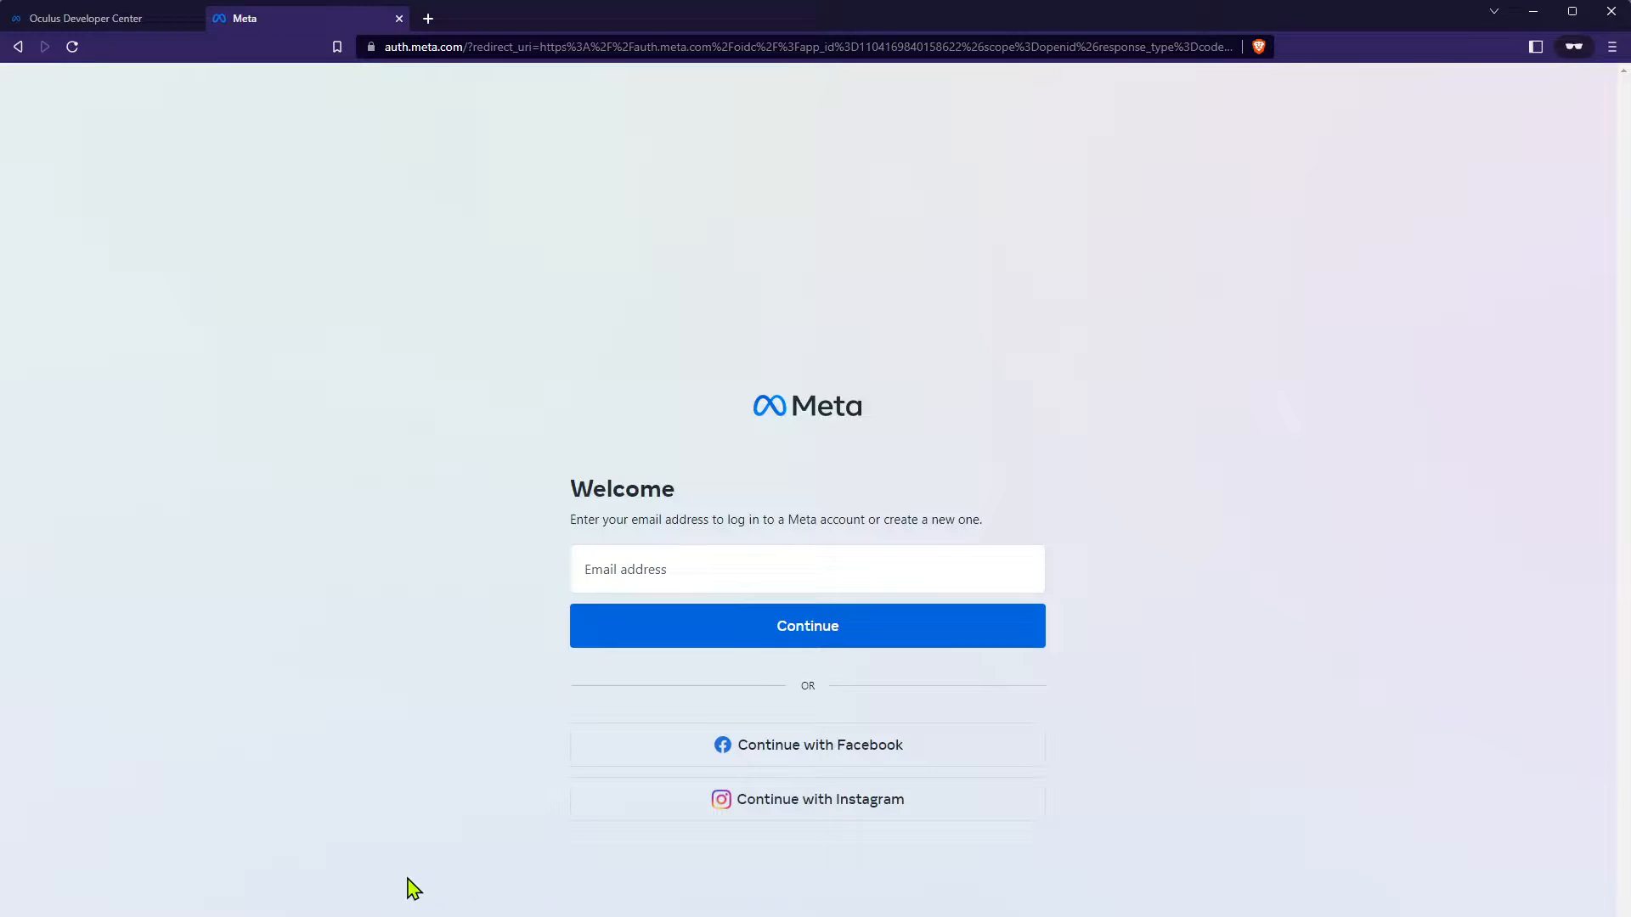
{"action": "left_click", "coordinate": [806, 569]}
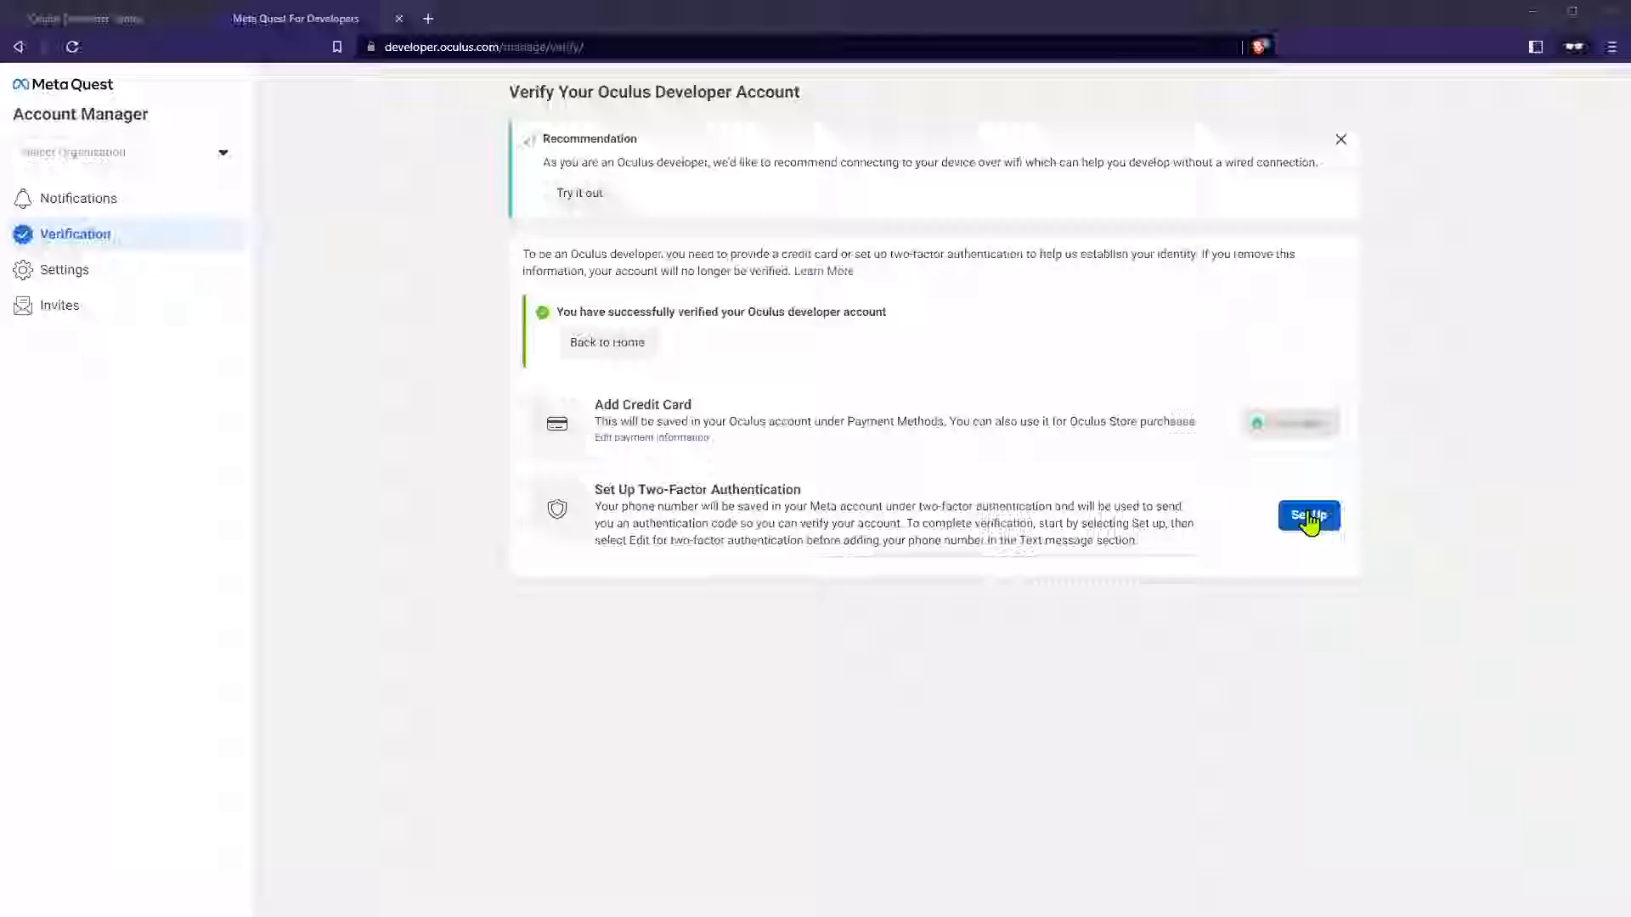
- Start two-factor authentication setup and scroll down the phone number form
{"action": "left_click", "coordinate": [1307, 516]}
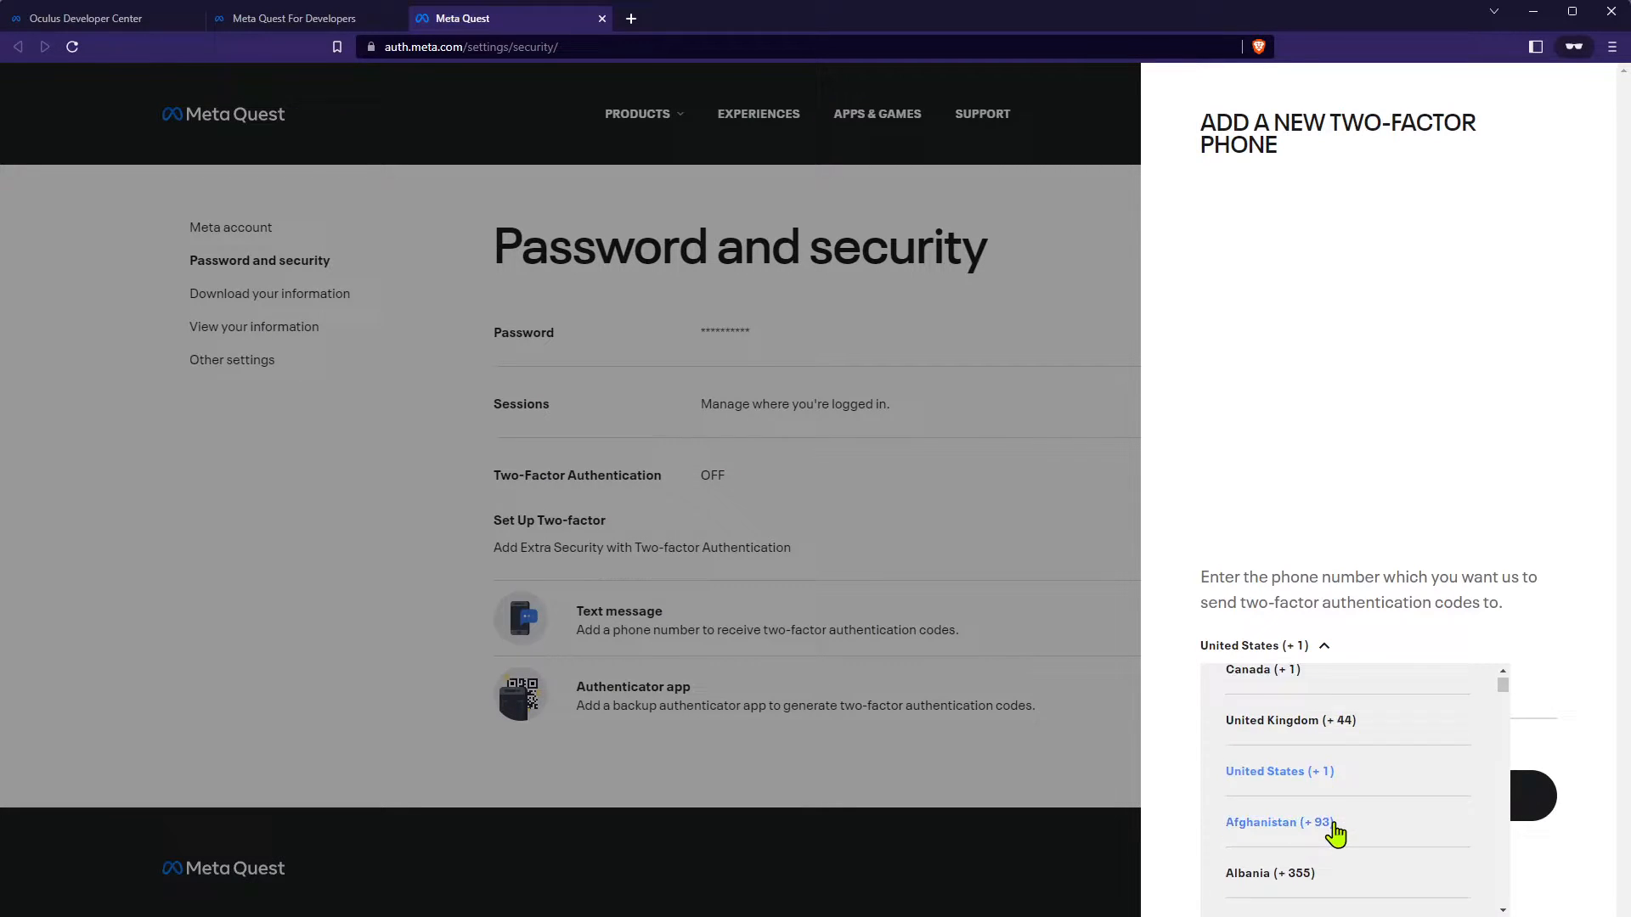
{"action": "scroll", "scroll_direction": "down", "scroll_amount": 3}
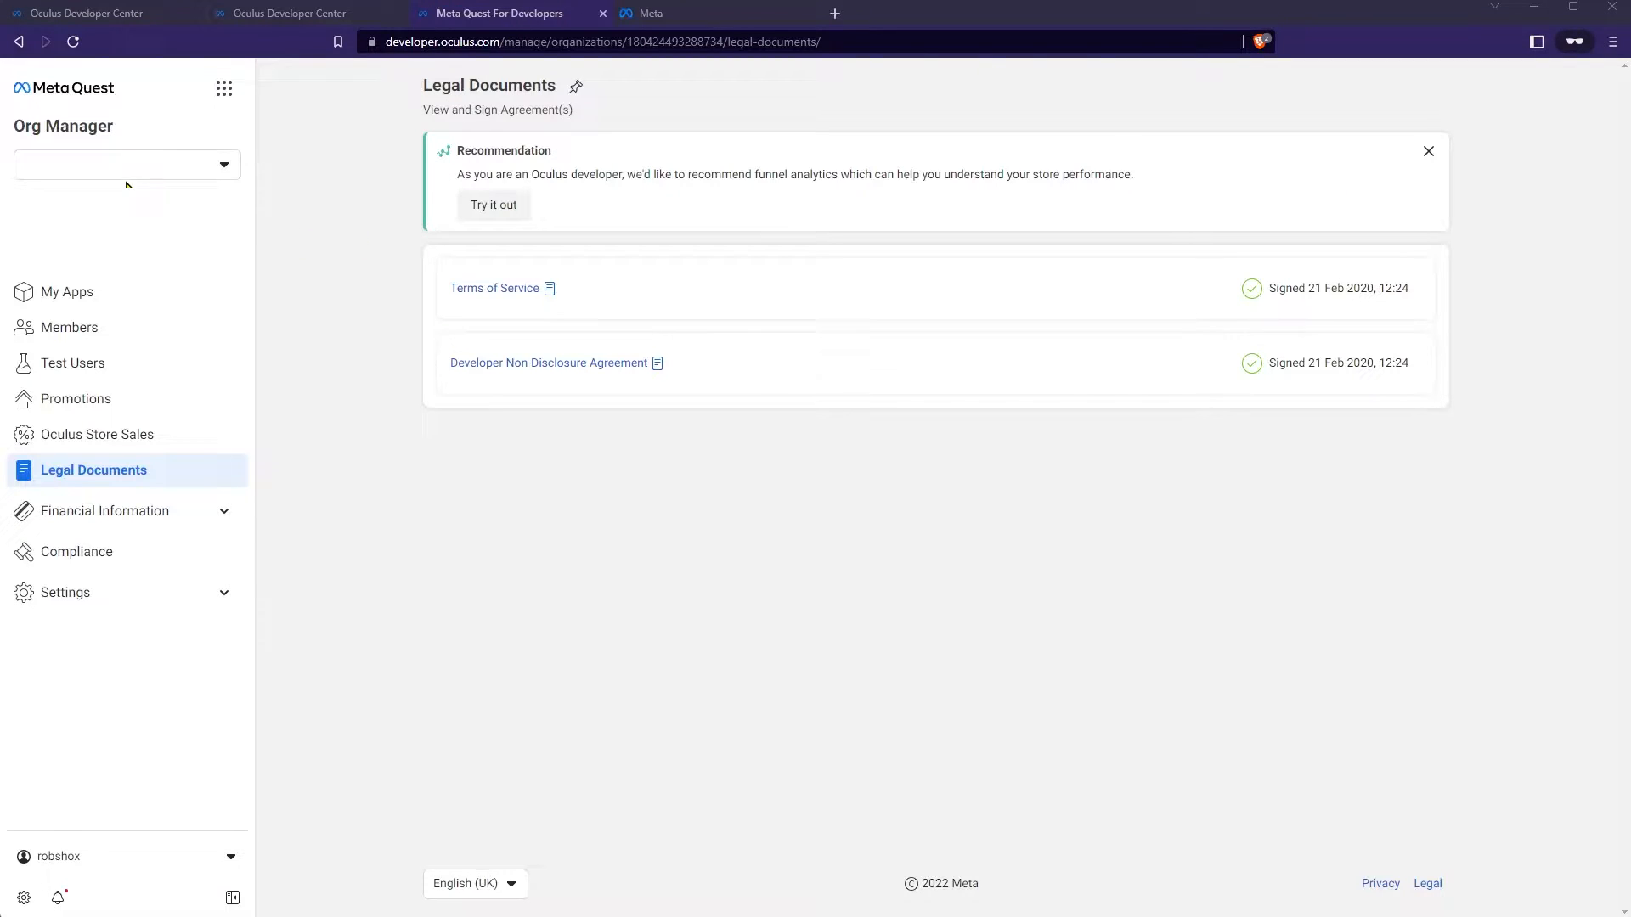
- Create and submit the organization MyCoolOrgName123 from the organization dropdown
{"action": "left_click", "coordinate": [126, 164]}
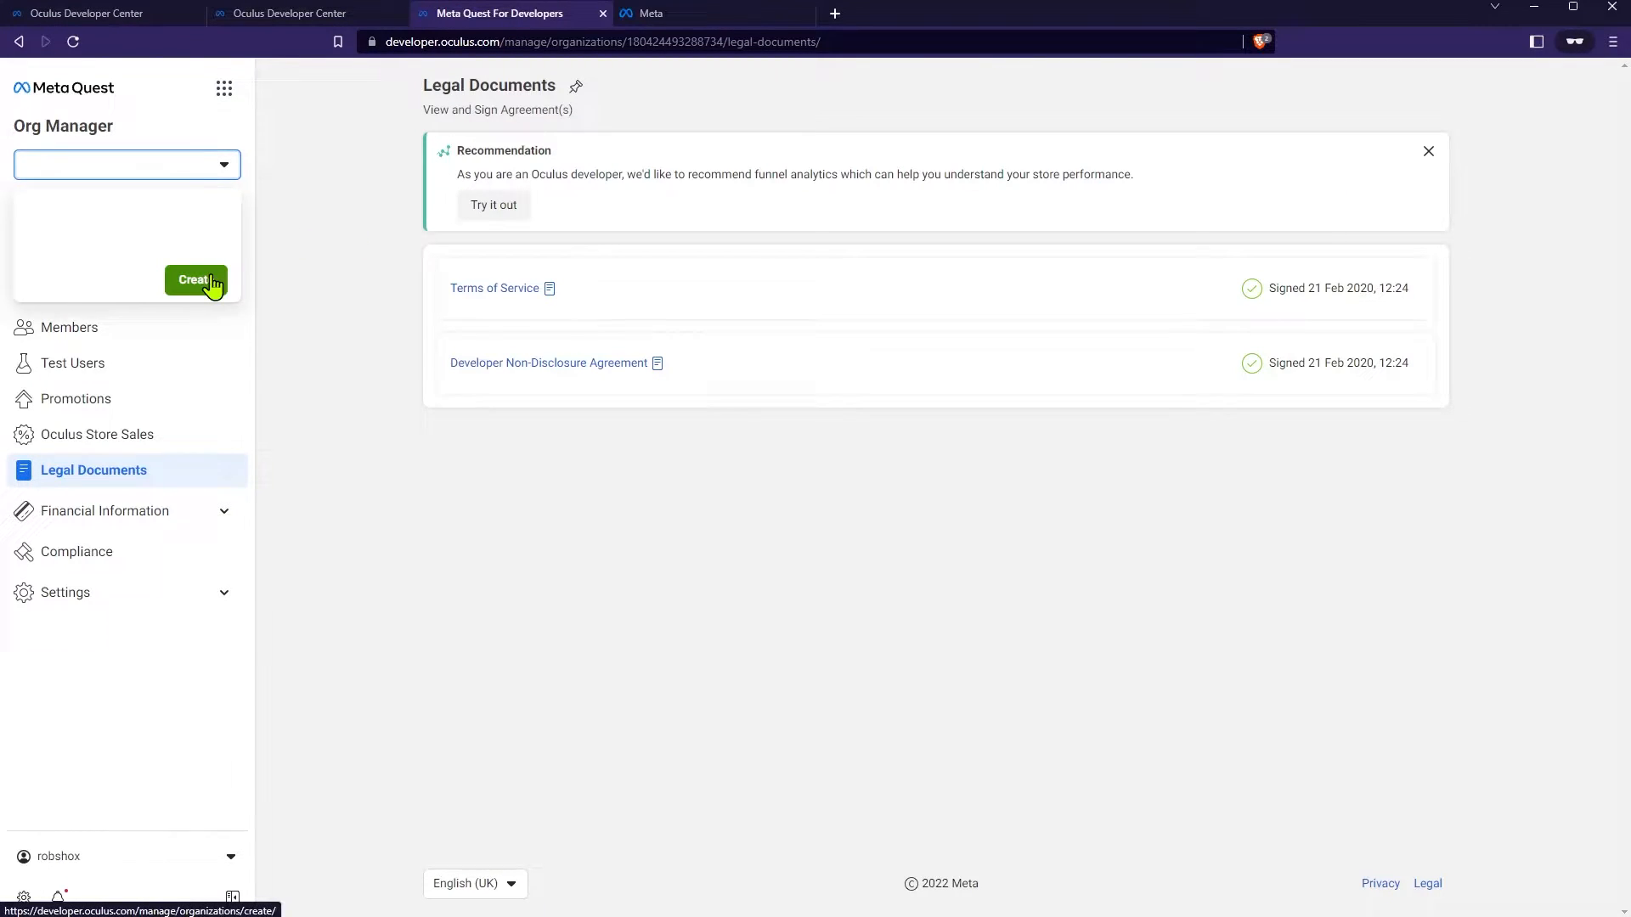
{"action": "left_click", "coordinate": [195, 281]}
{"action": "type", "text": "MyCoolOrgName123"}
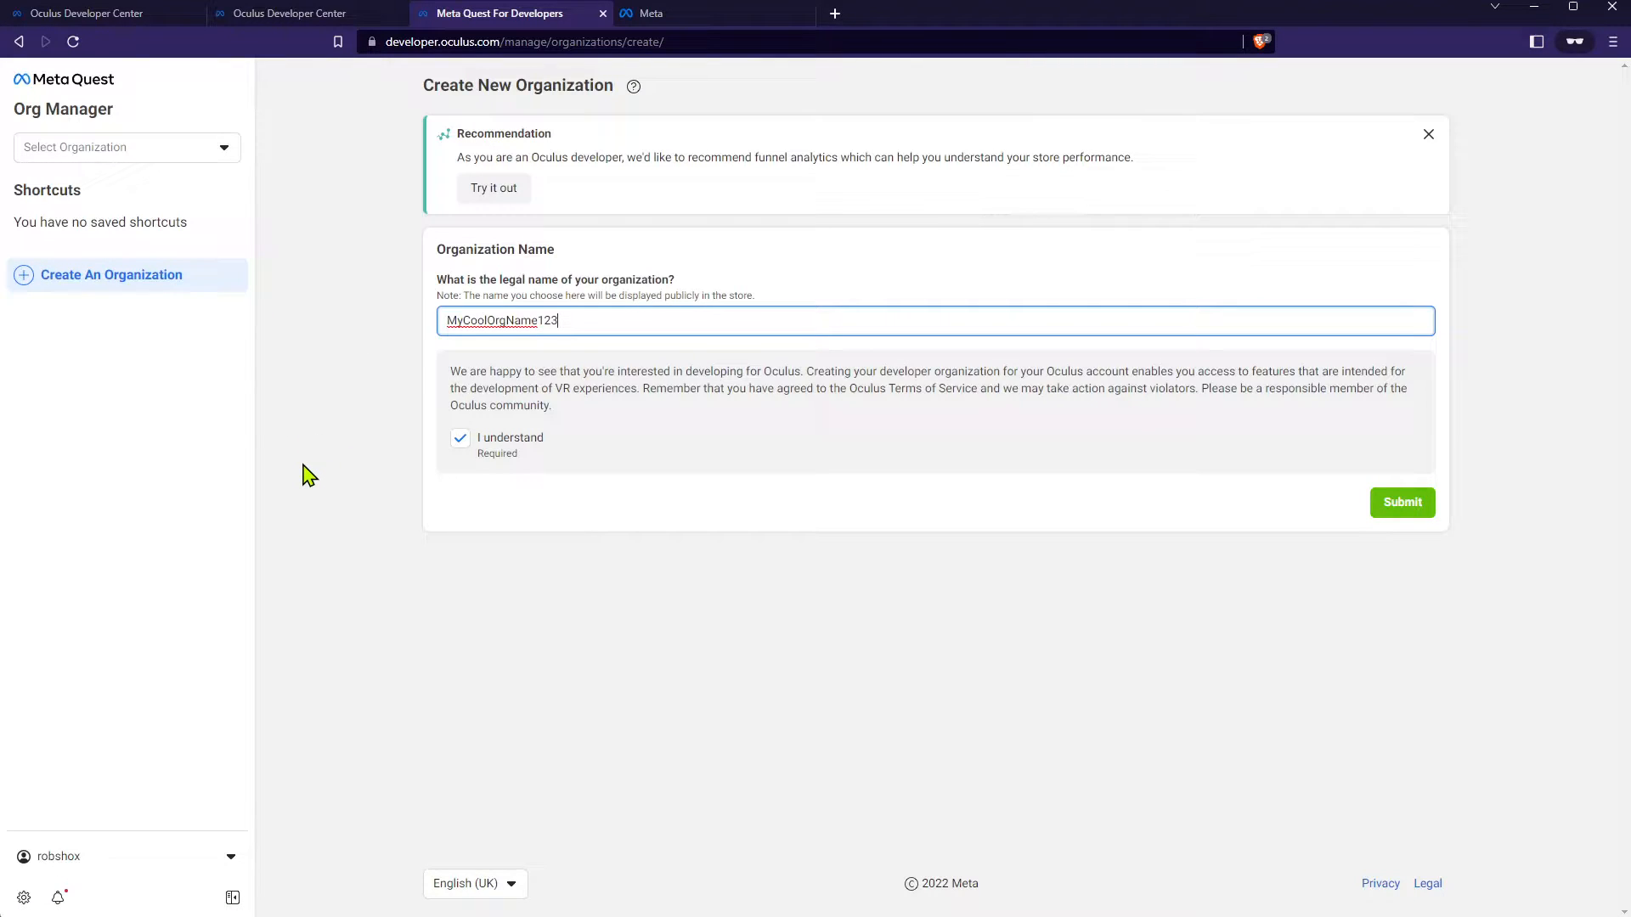
{"action": "left_click", "coordinate": [1400, 502]}
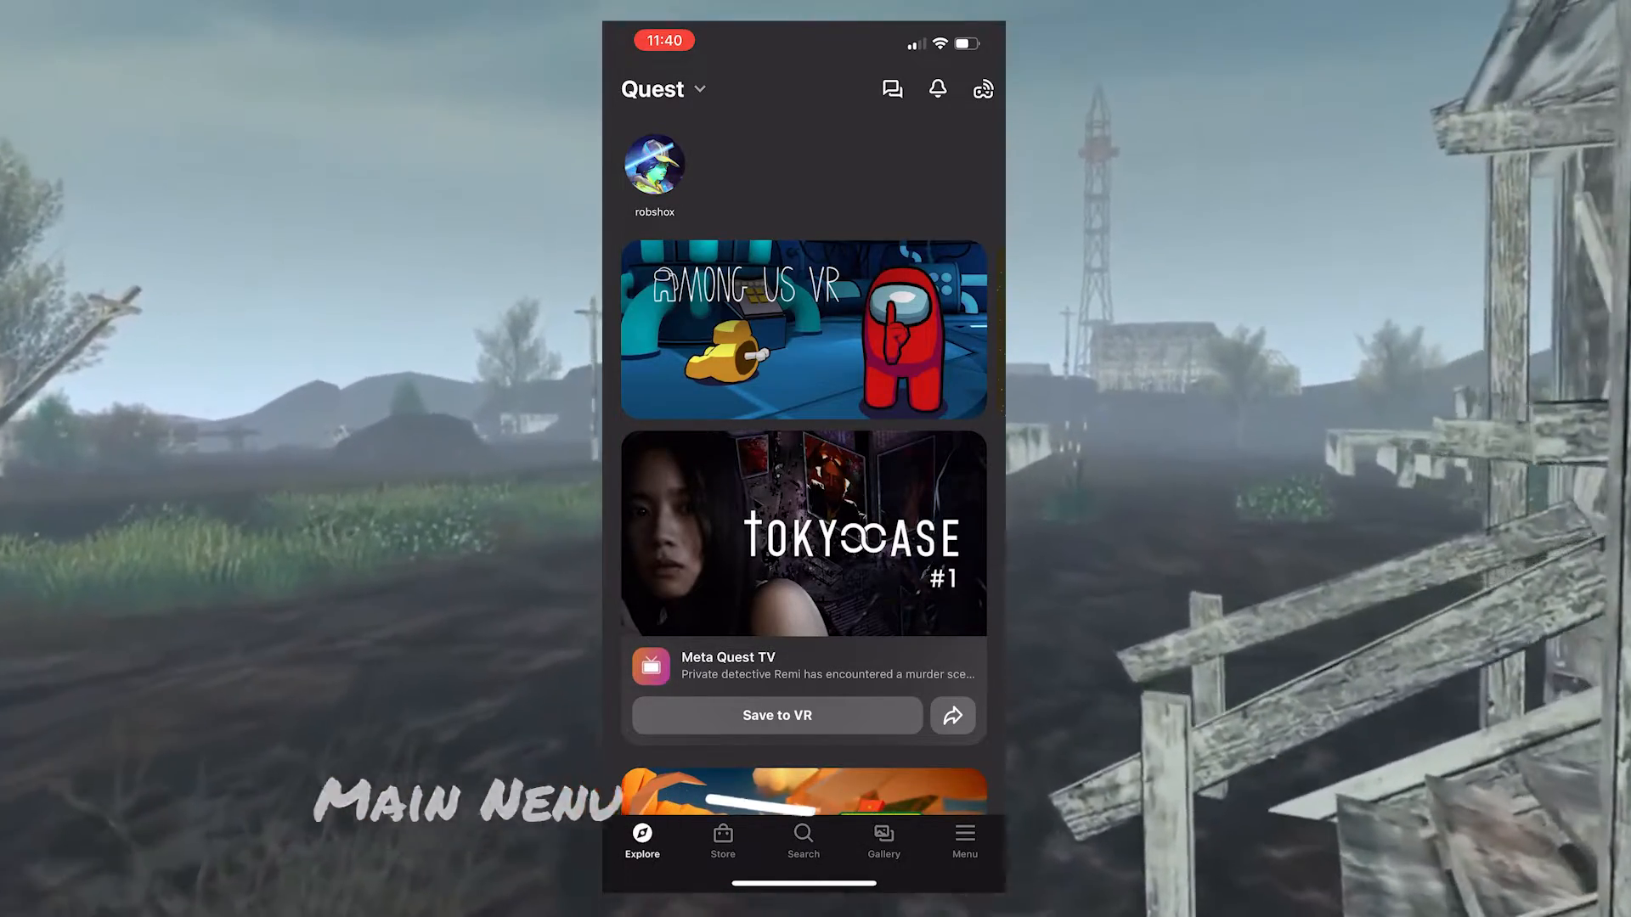
- Open the Meta Quest 2 headset's Developer Mode settings and switch Developer mode on
{"action": "left_click", "coordinate": [962, 840]}
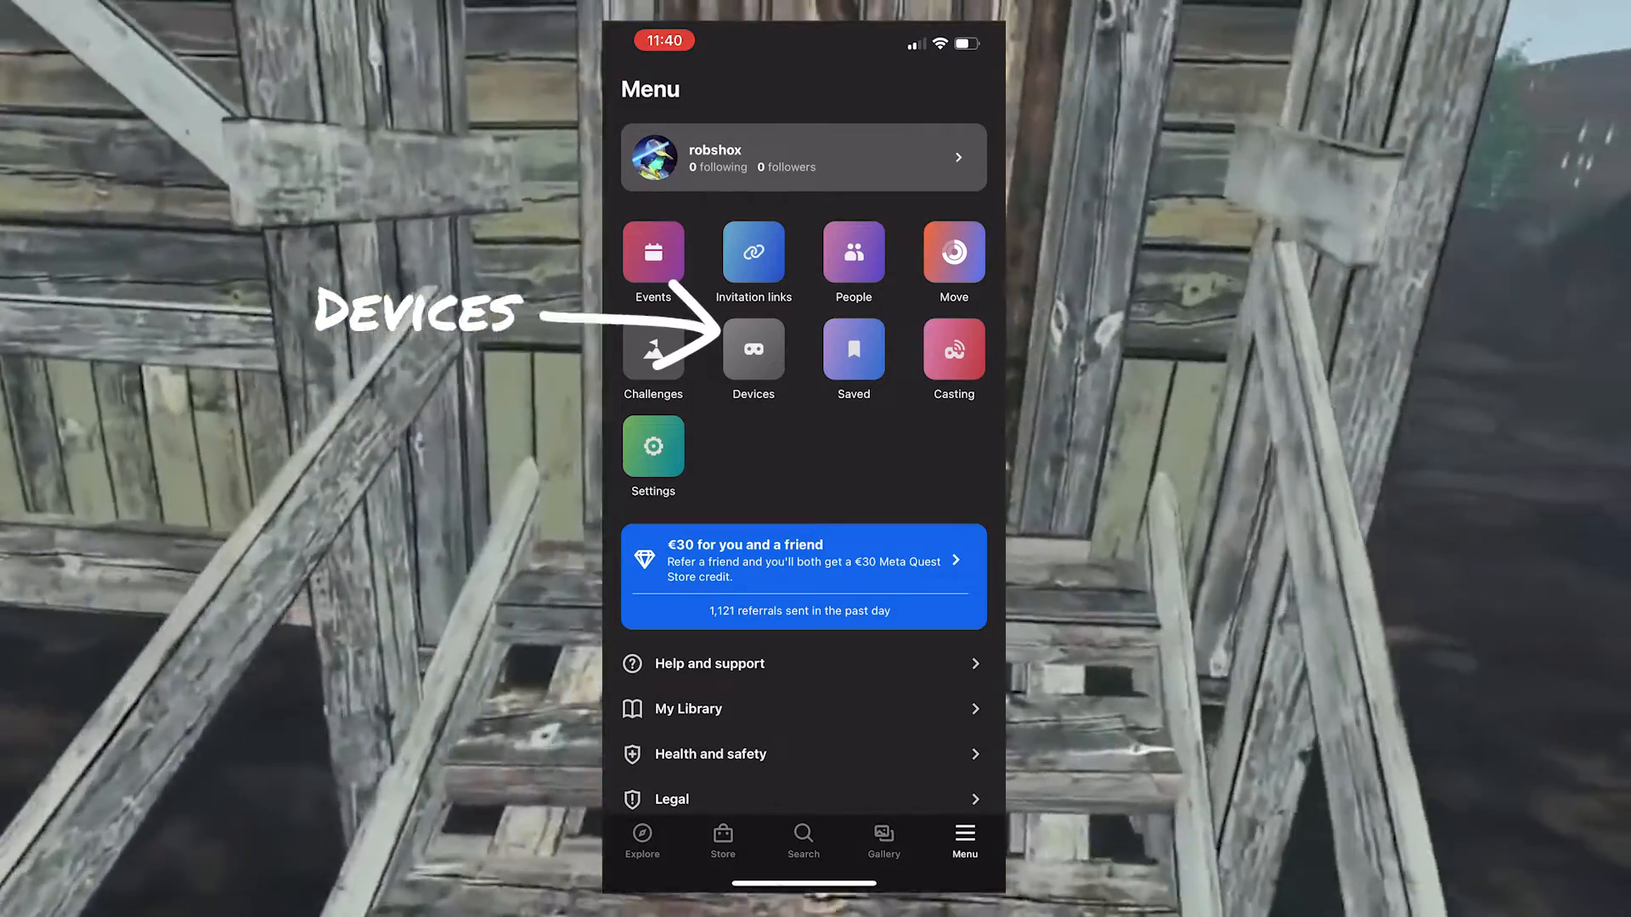
{"action": "left_click", "coordinate": [752, 358]}
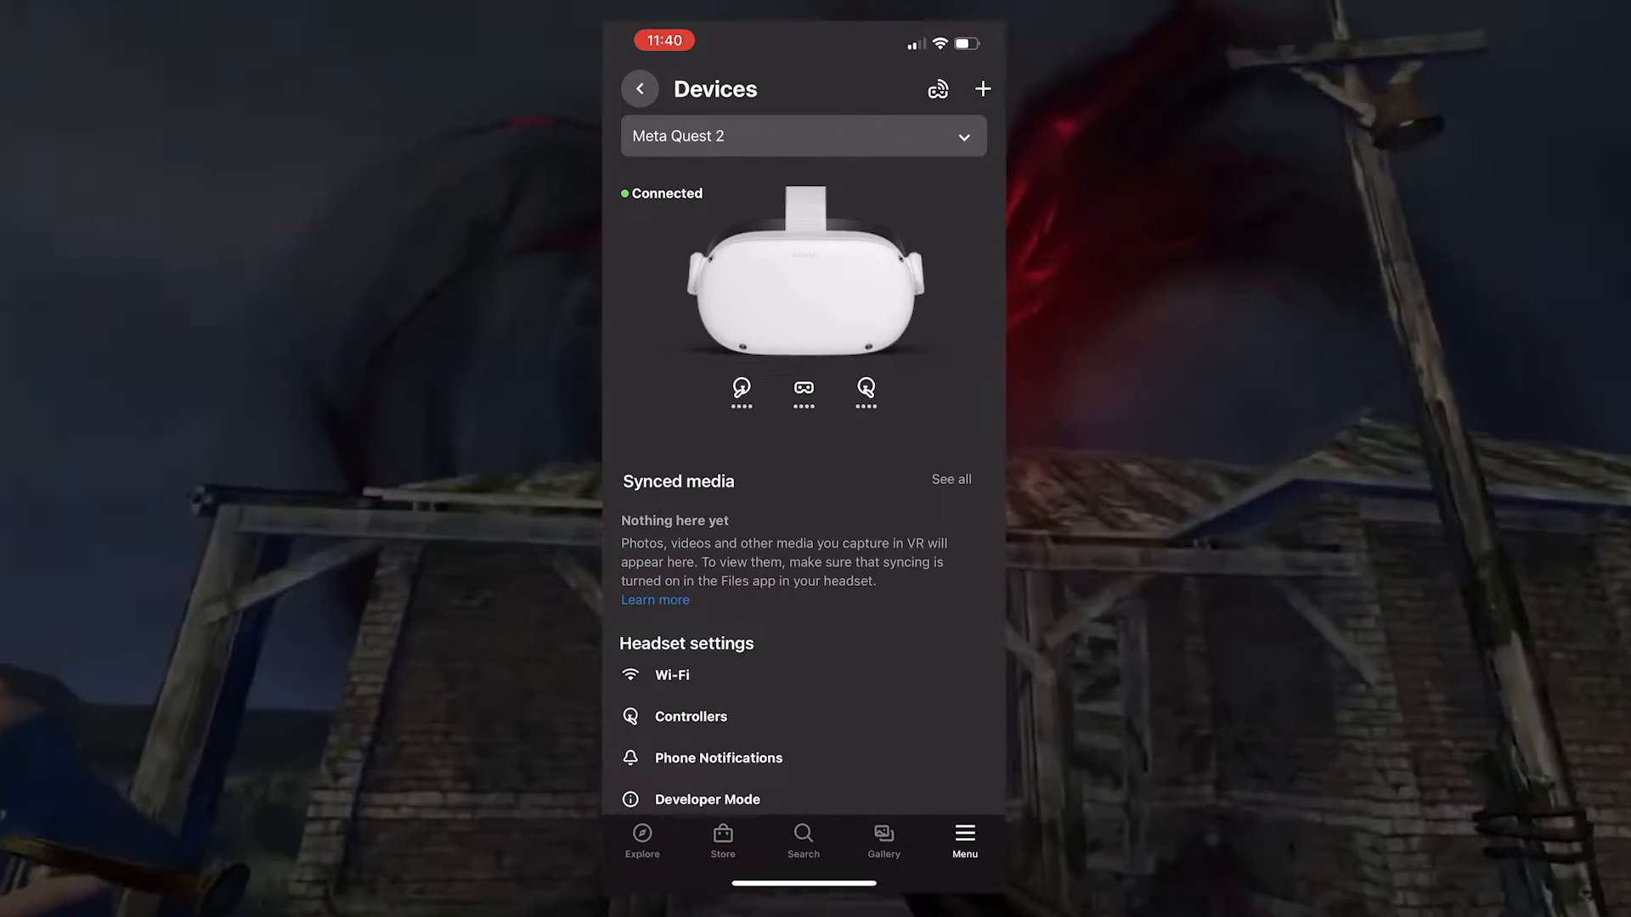
{"action": "scroll", "scroll_direction": "down", "scroll_amount": 3}
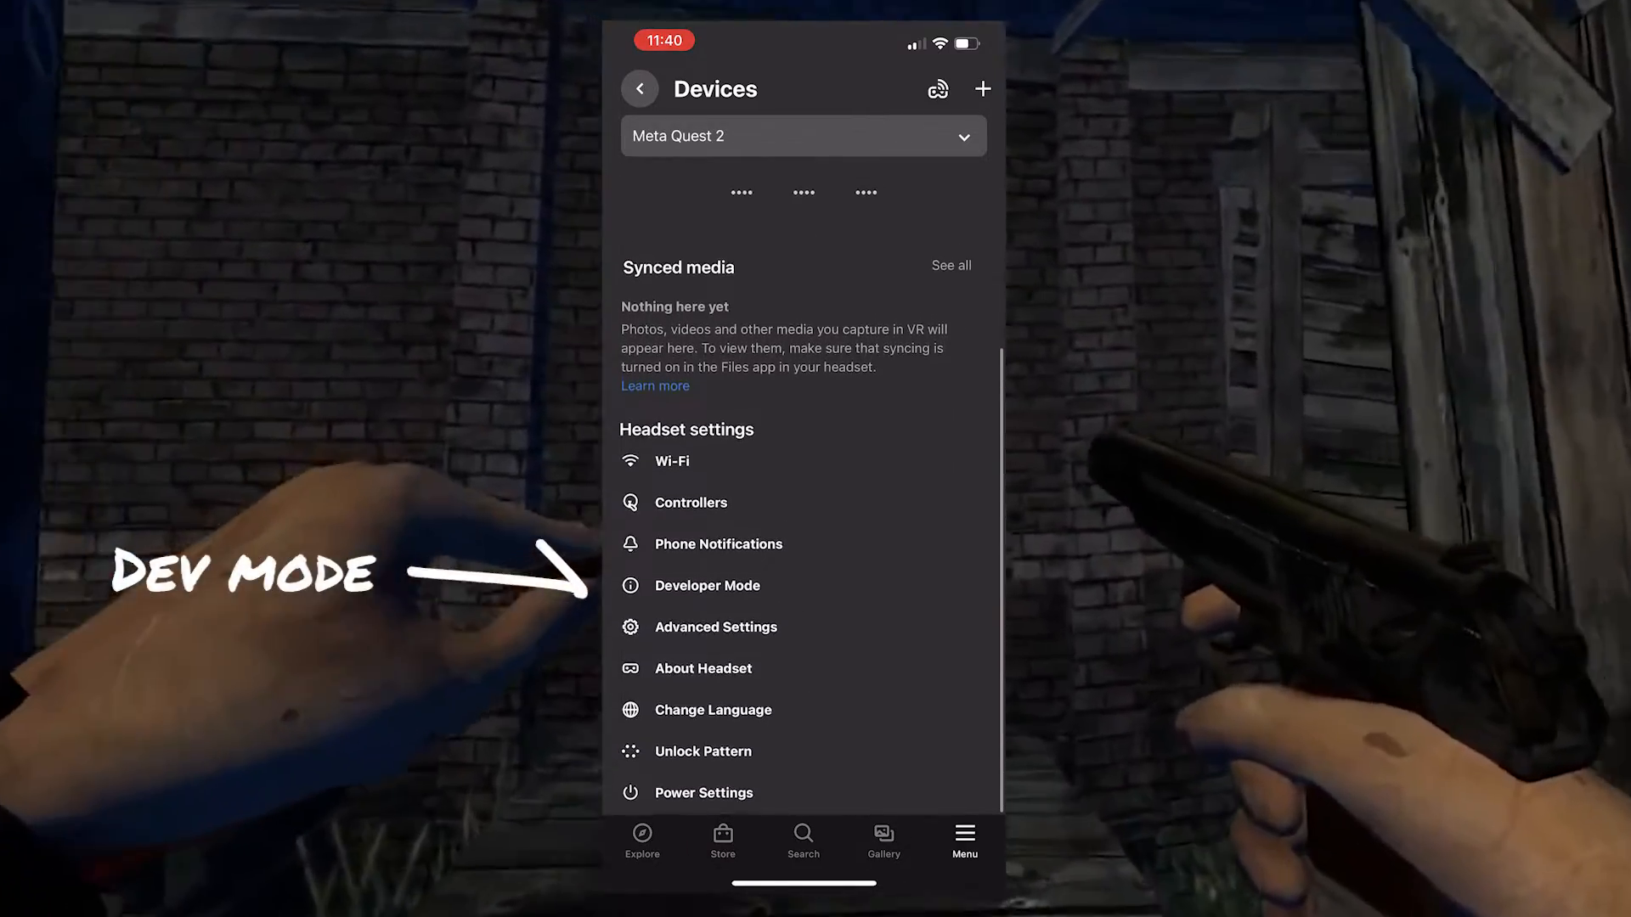
{"action": "left_click", "coordinate": [706, 585]}
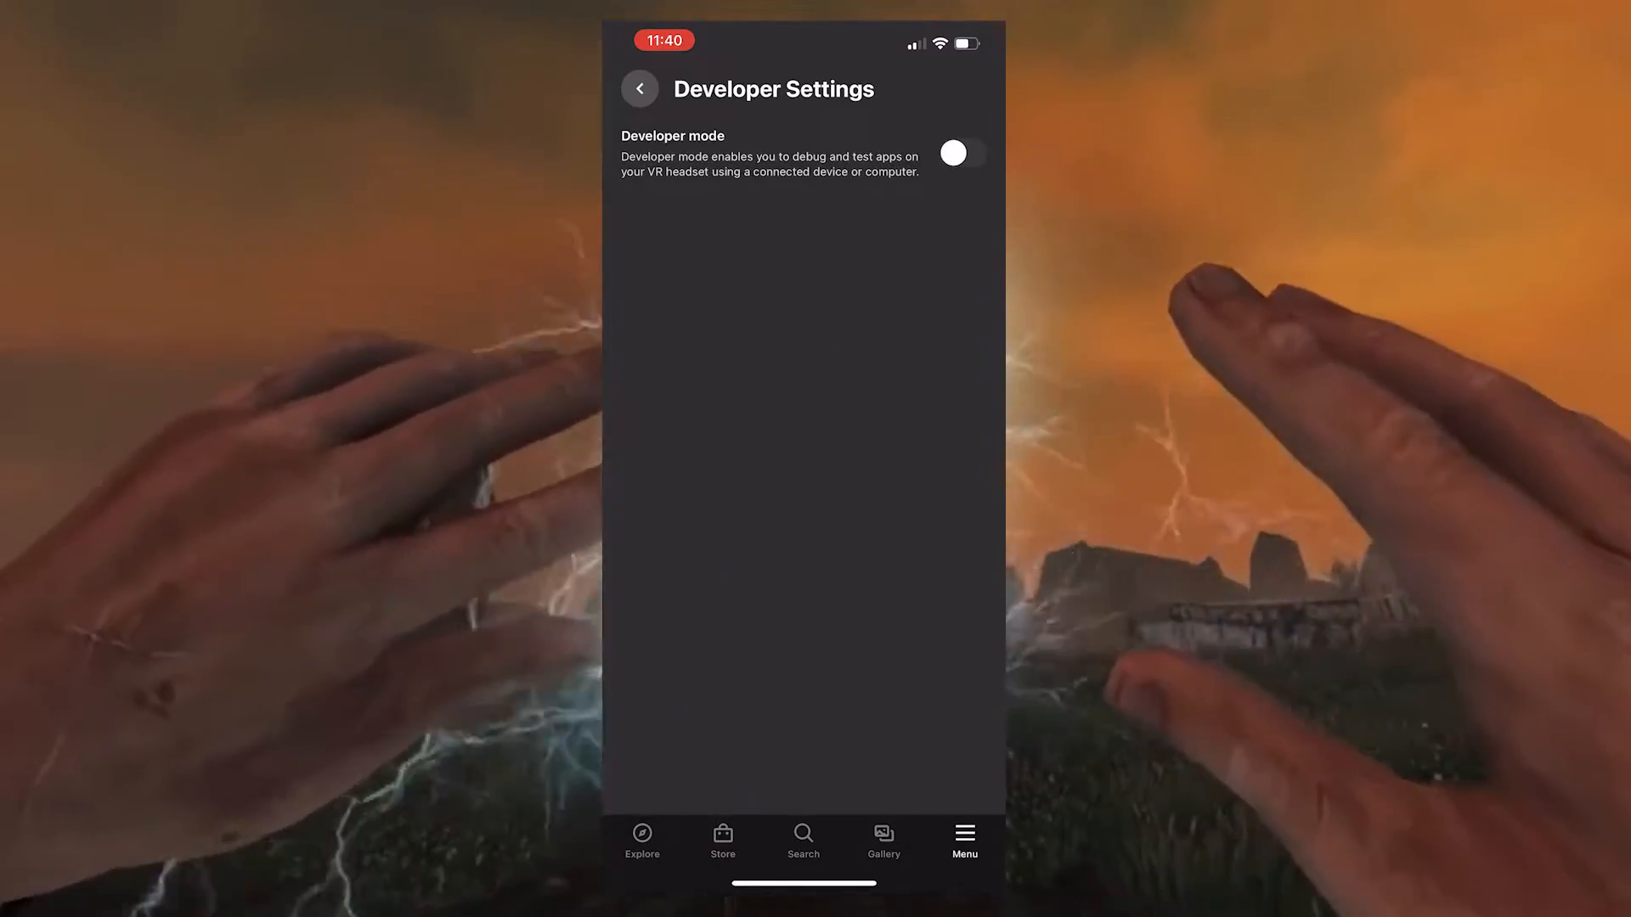
{"action": "left_click", "coordinate": [955, 153]}
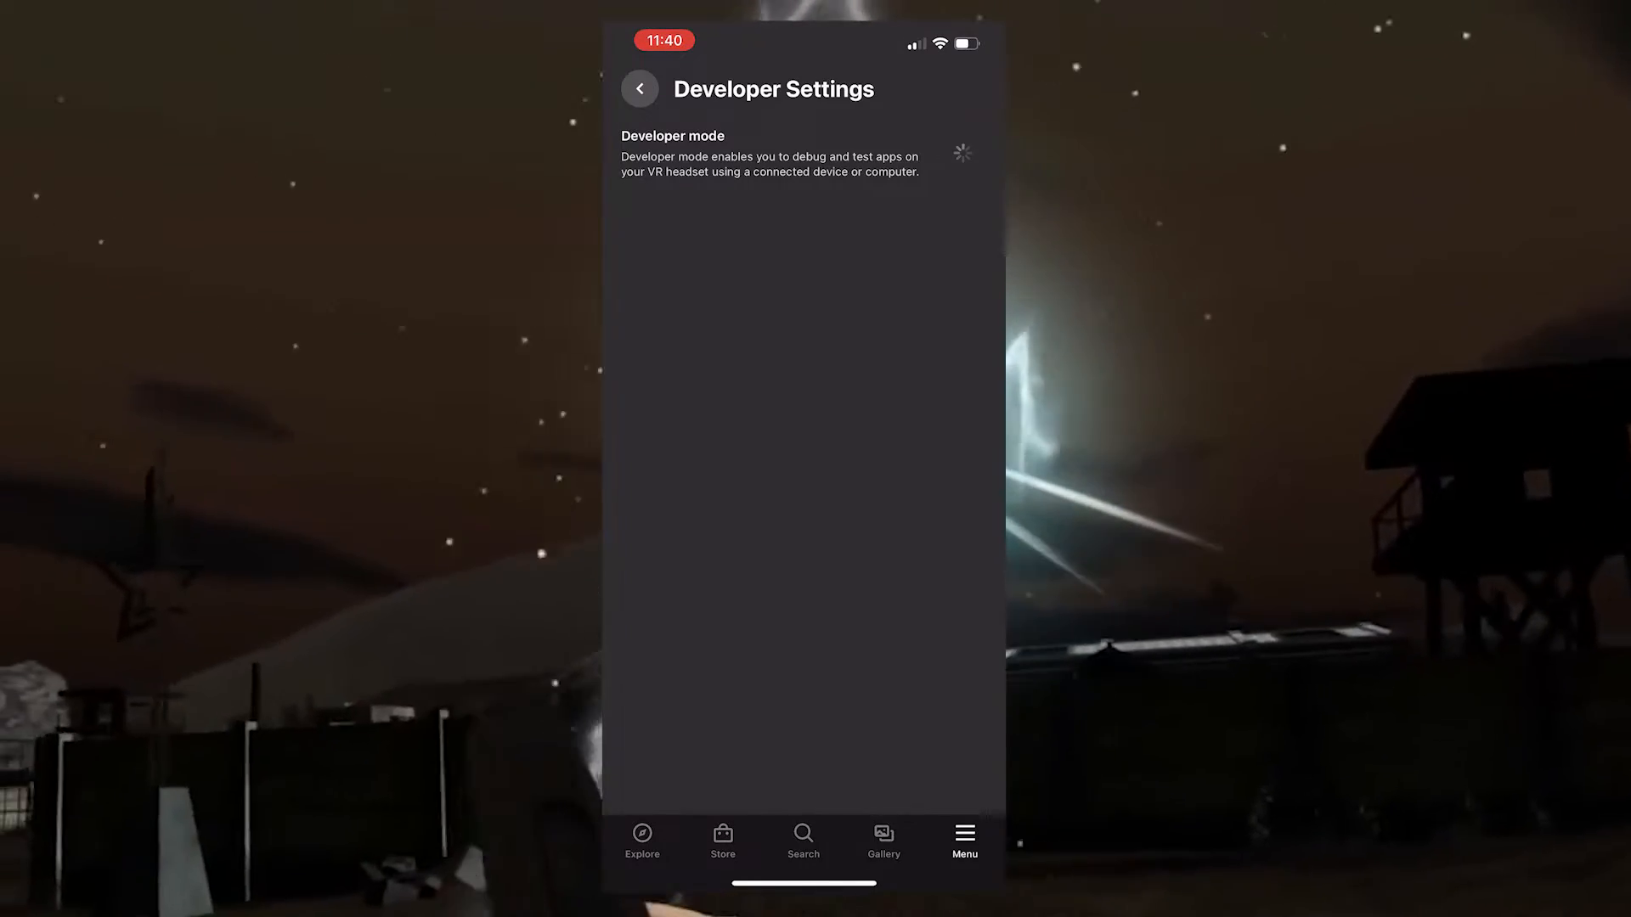